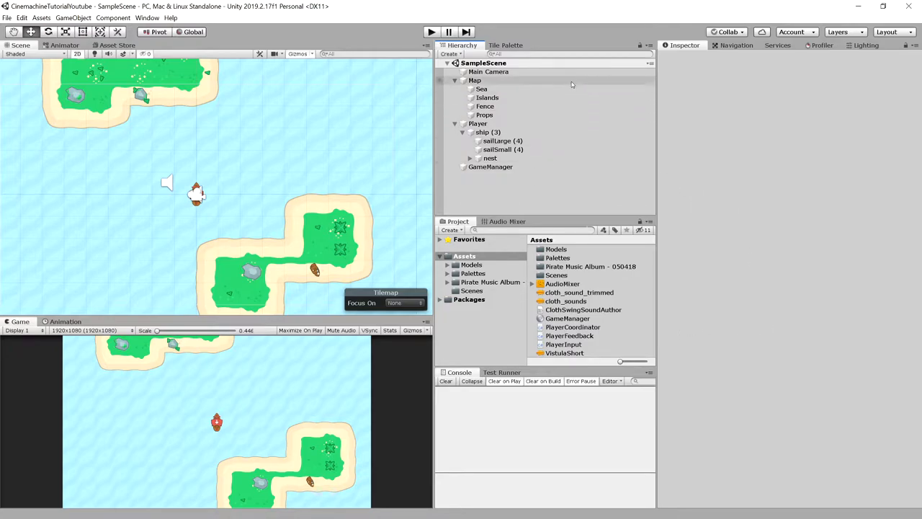
Inspect the Sea and Islands tilemaps, then the Player's input, feedback, physics and collider components.
click(481, 89)
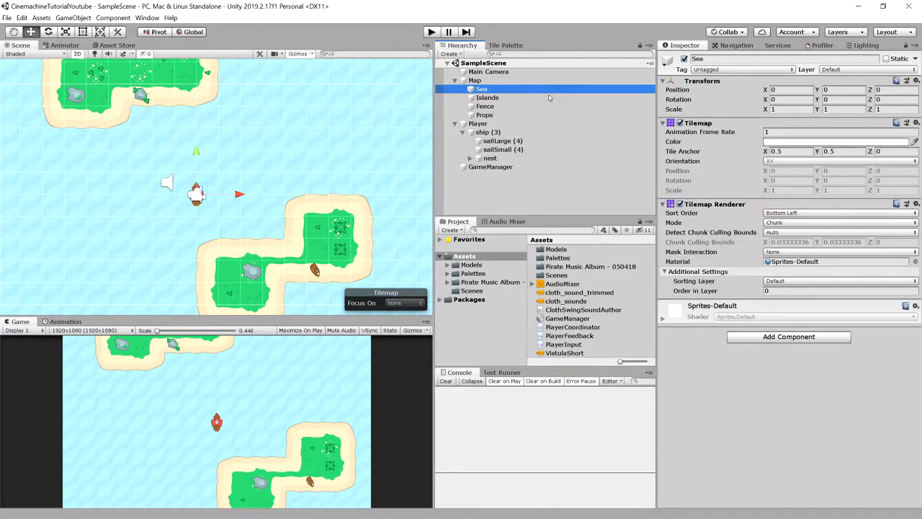
click(487, 98)
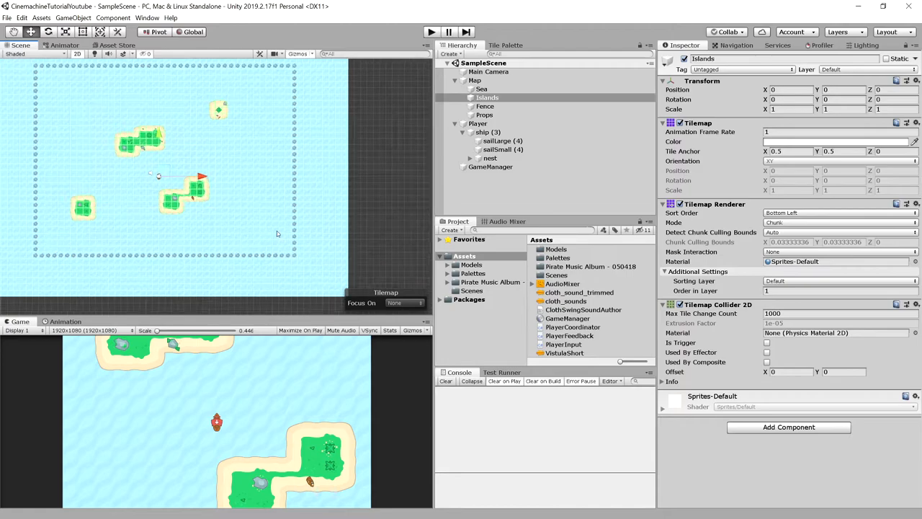
click(479, 123)
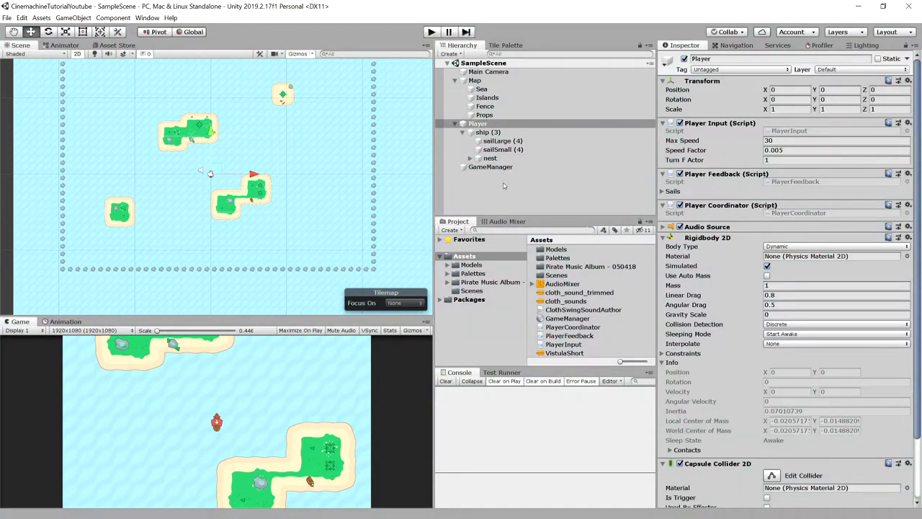
mouse_move(500, 193)
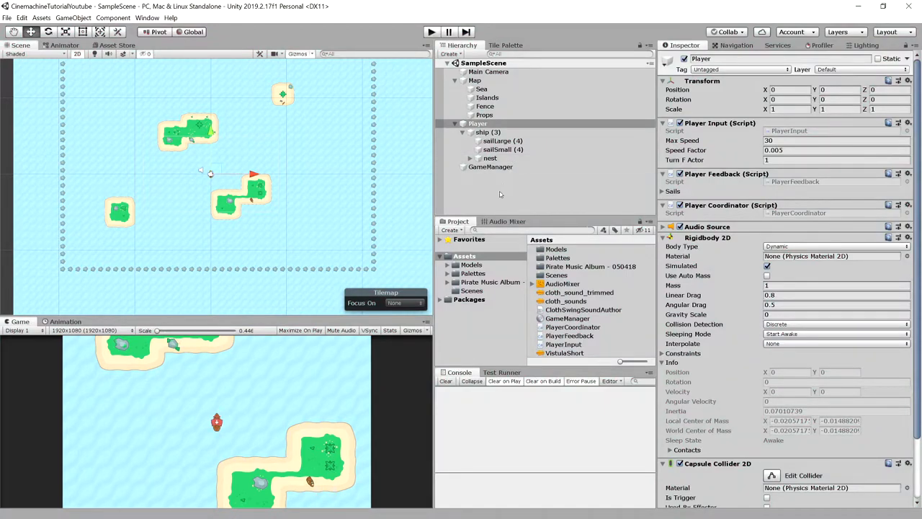
click(478, 123)
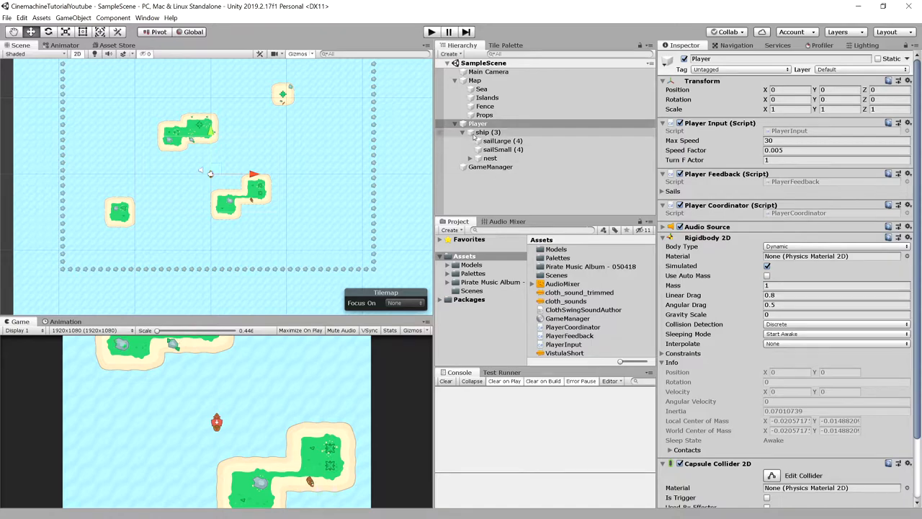
click(467, 132)
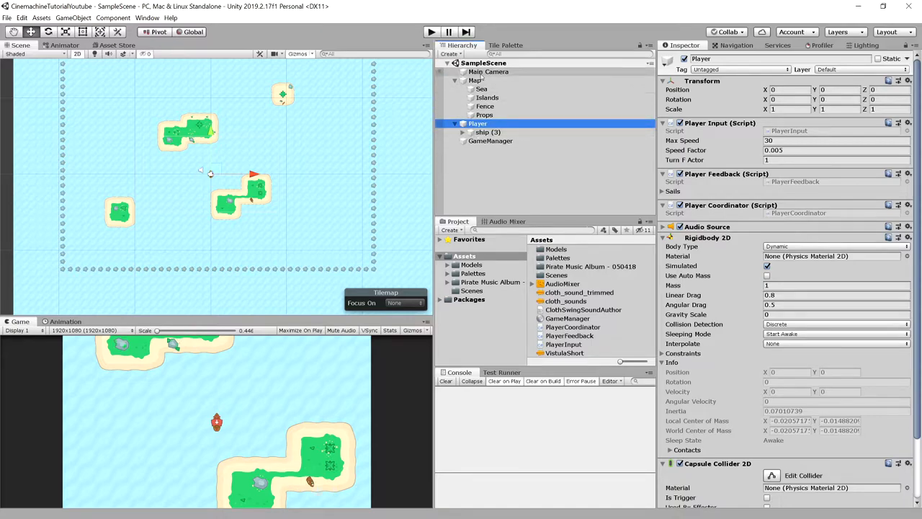
click(495, 131)
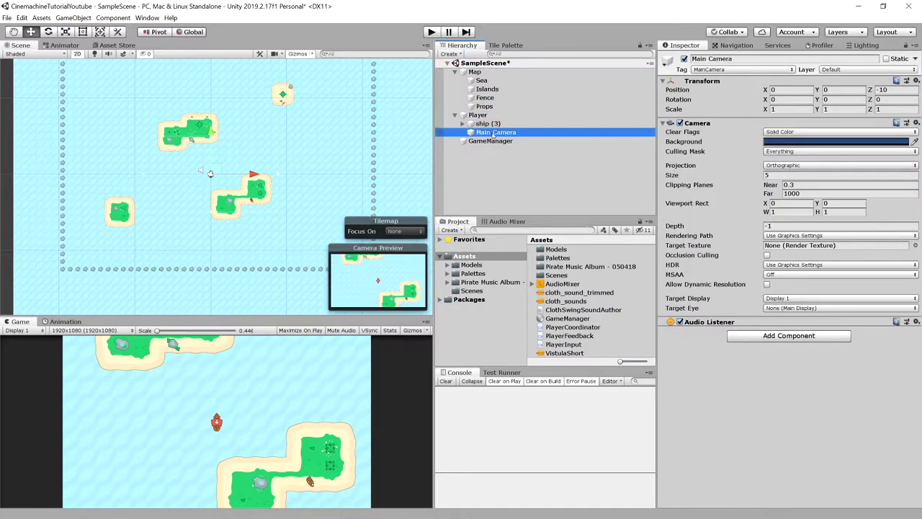
click(430, 30)
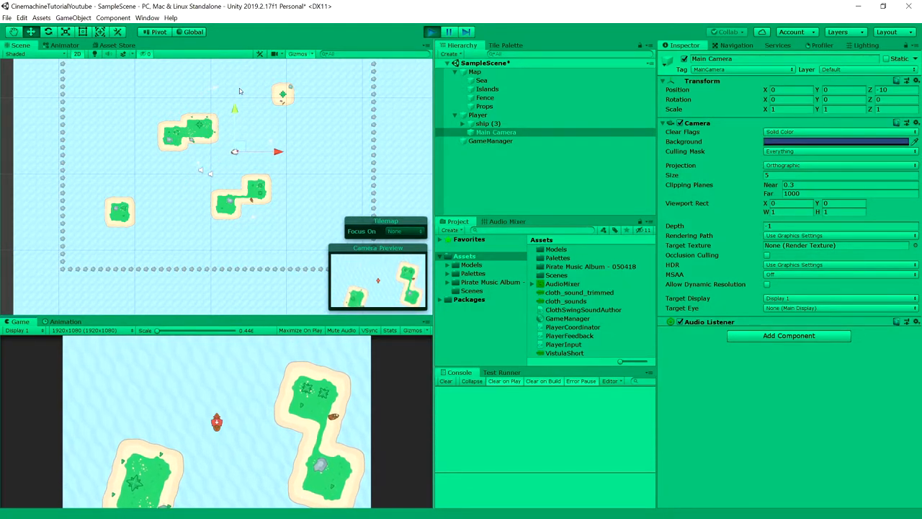
click(429, 29)
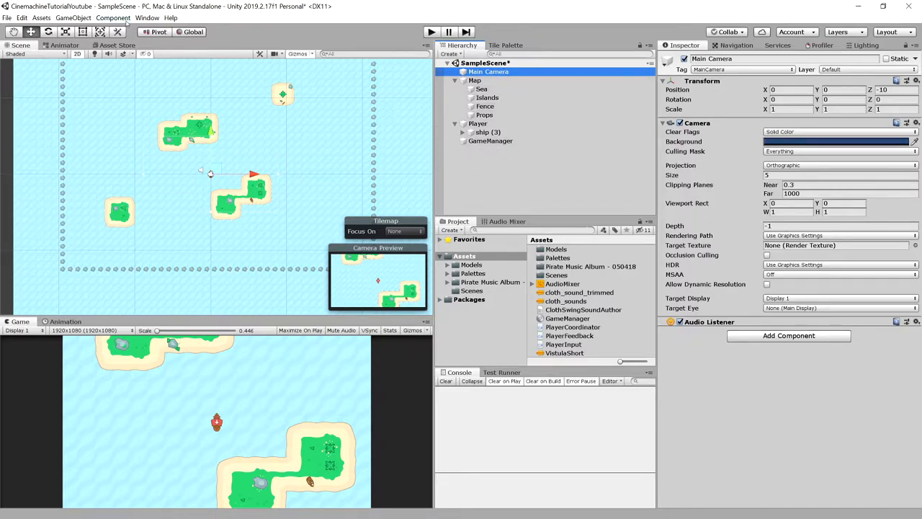
Find 'cinemachine' in the Package Manager, install version 2.5.0, and close the window.
click(150, 19)
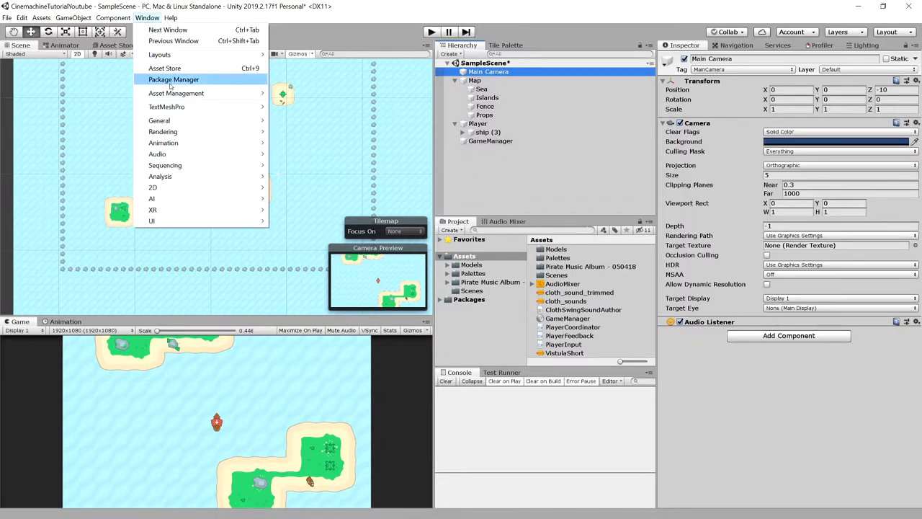
click(172, 79)
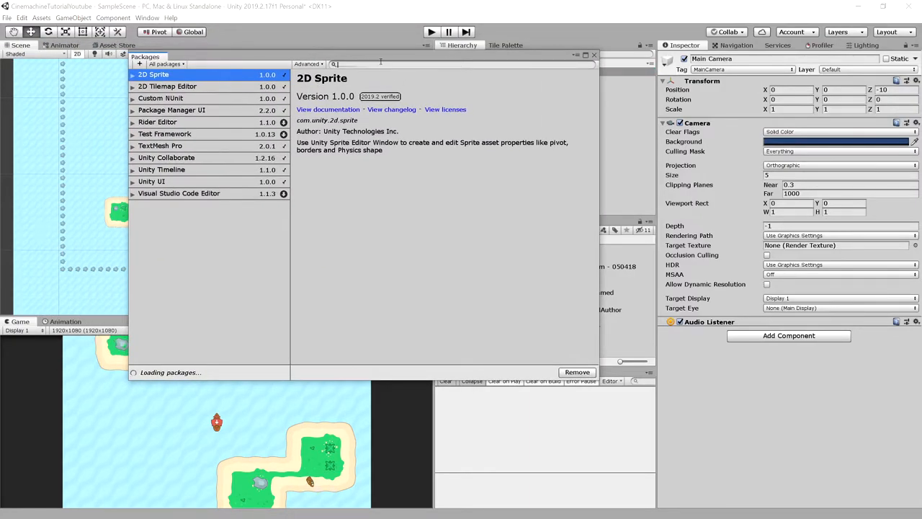
text(cinemachine)
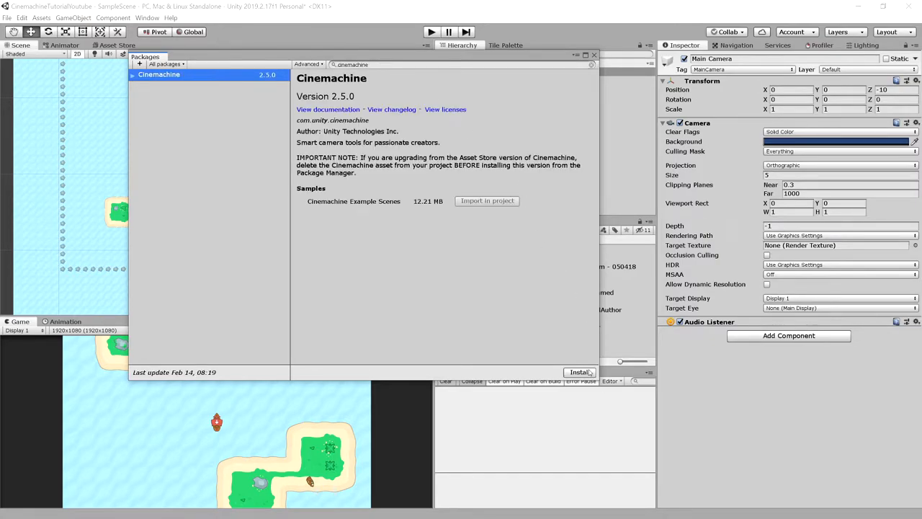
click(577, 371)
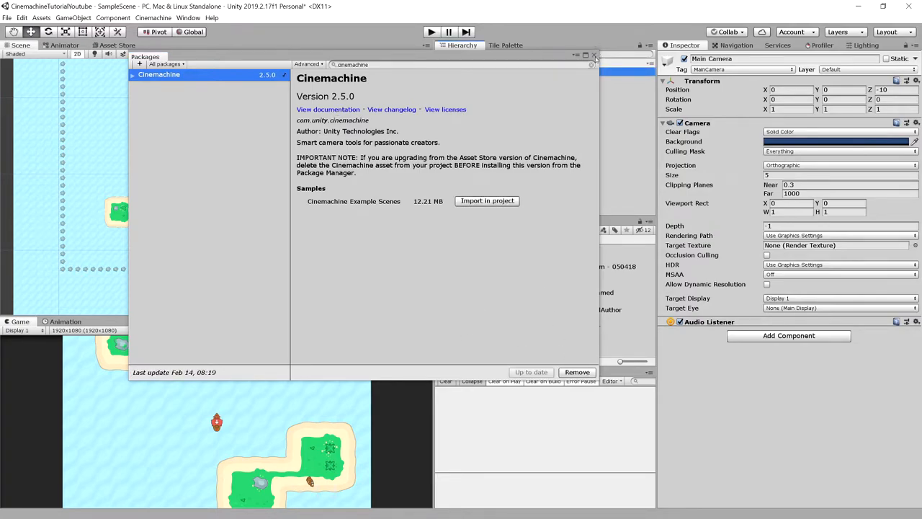
click(591, 55)
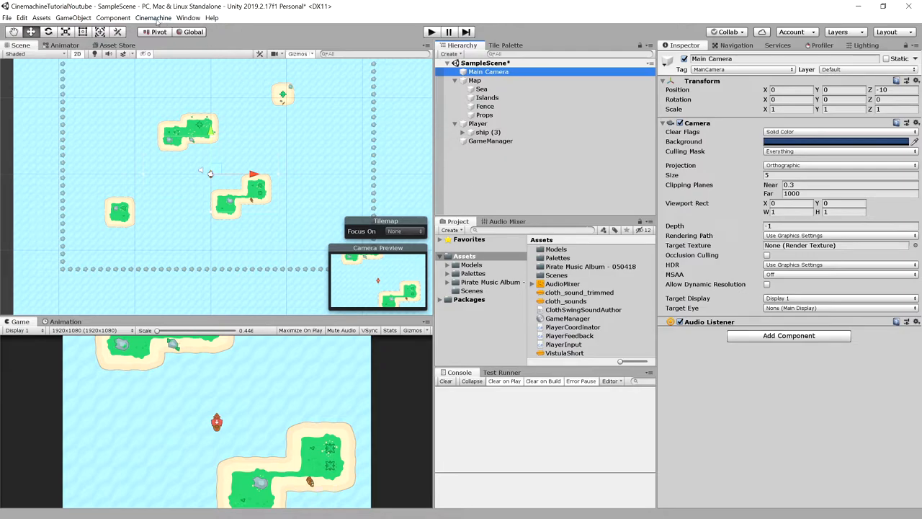
click(149, 17)
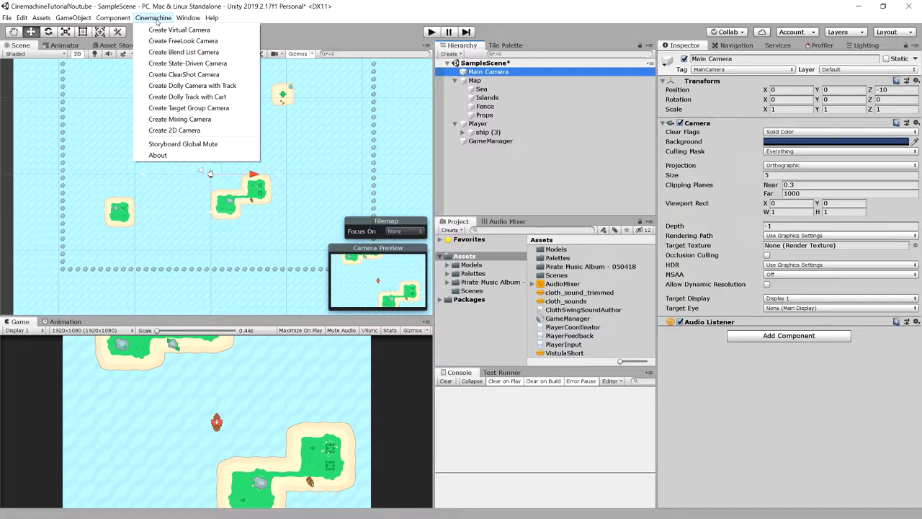
mouse_move(174, 130)
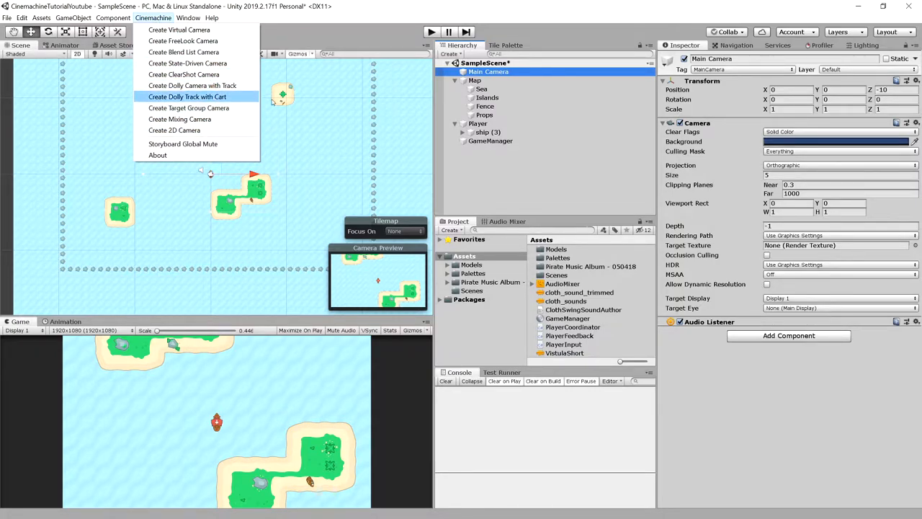
click(481, 88)
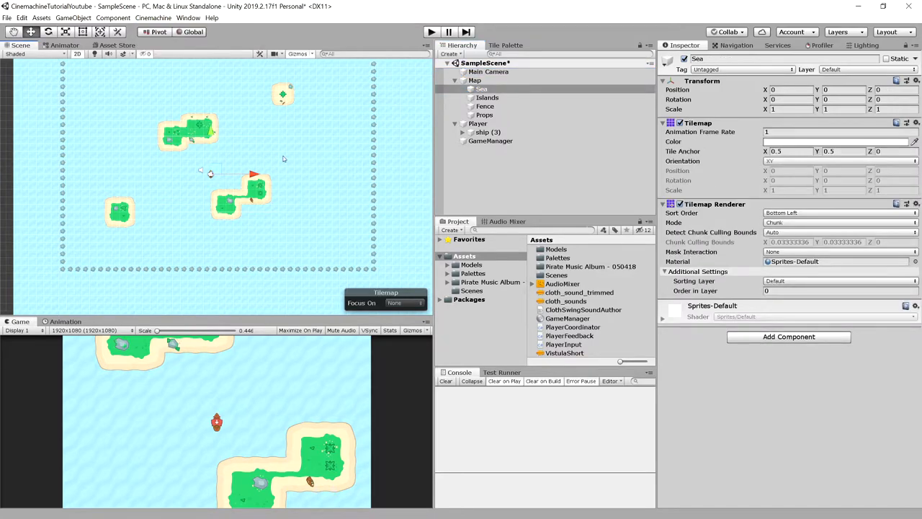
mouse_move(268, 186)
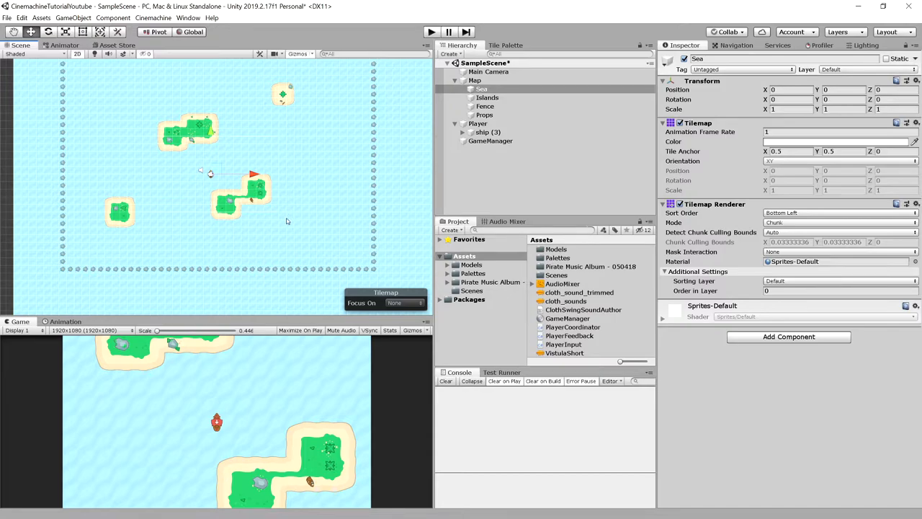
mouse_move(279, 228)
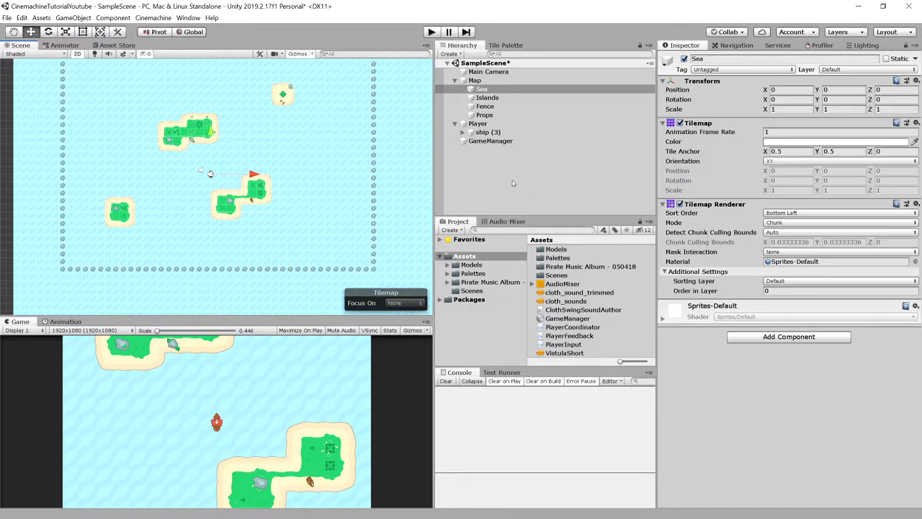
Attach a CinemachineBrain component to the Main Camera.
click(493, 71)
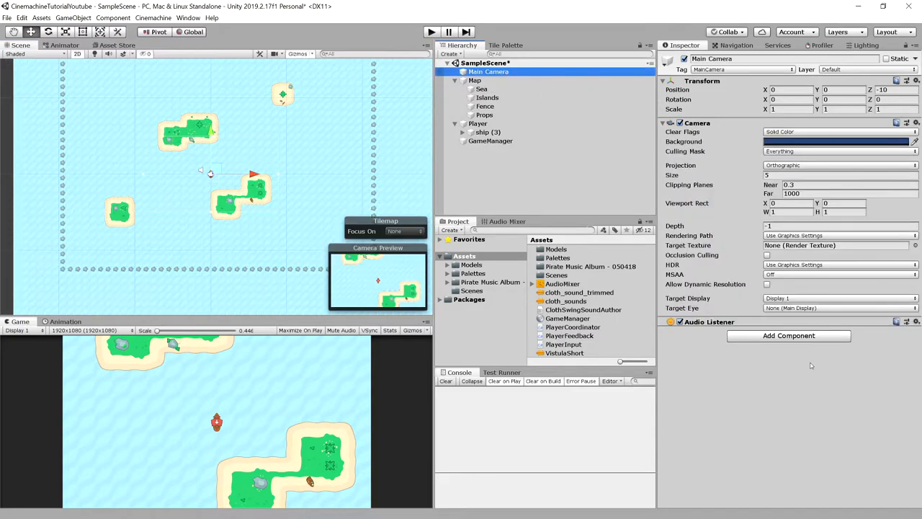
click(789, 336)
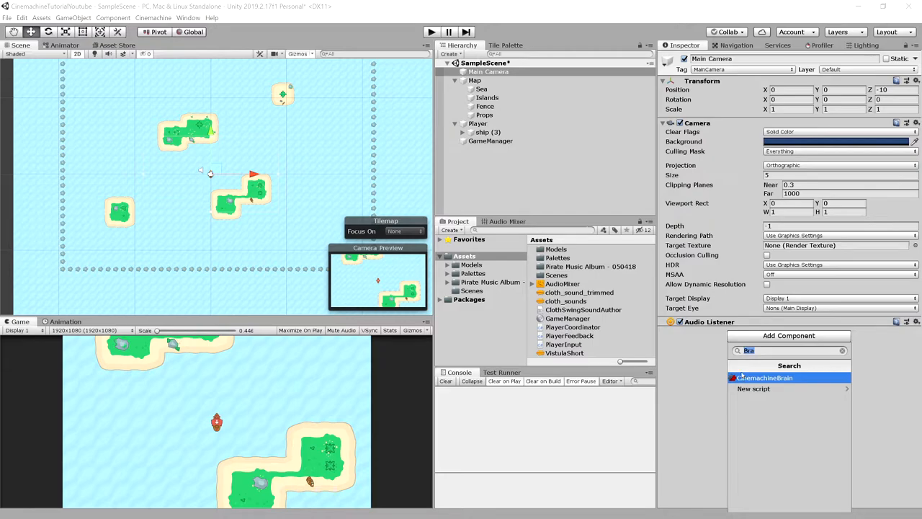
click(778, 377)
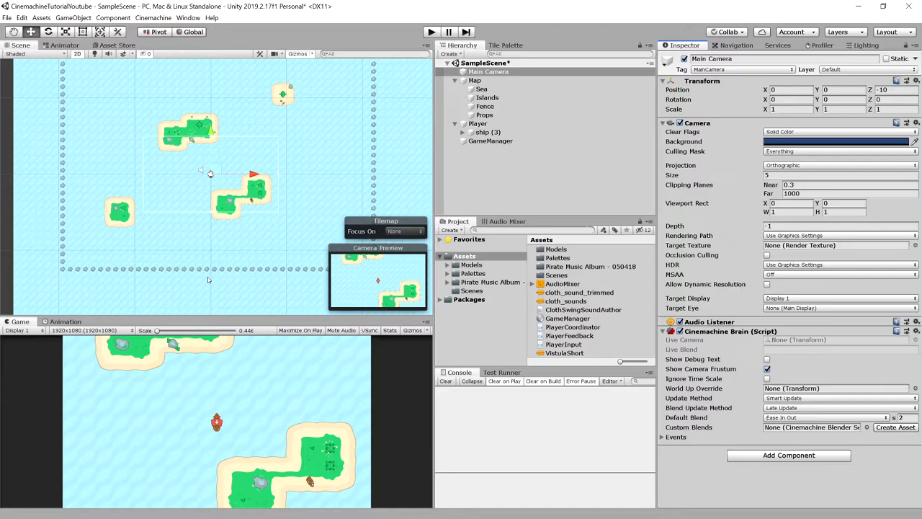
mouse_move(542, 167)
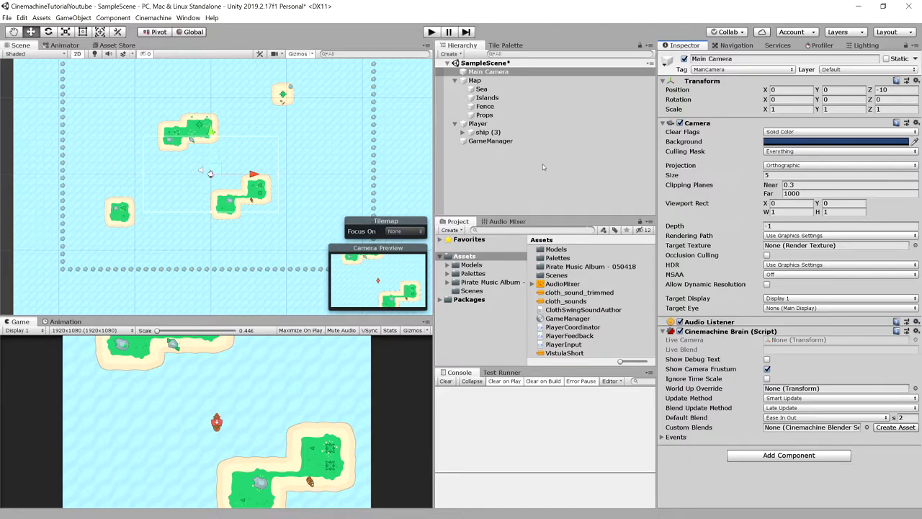
mouse_move(538, 188)
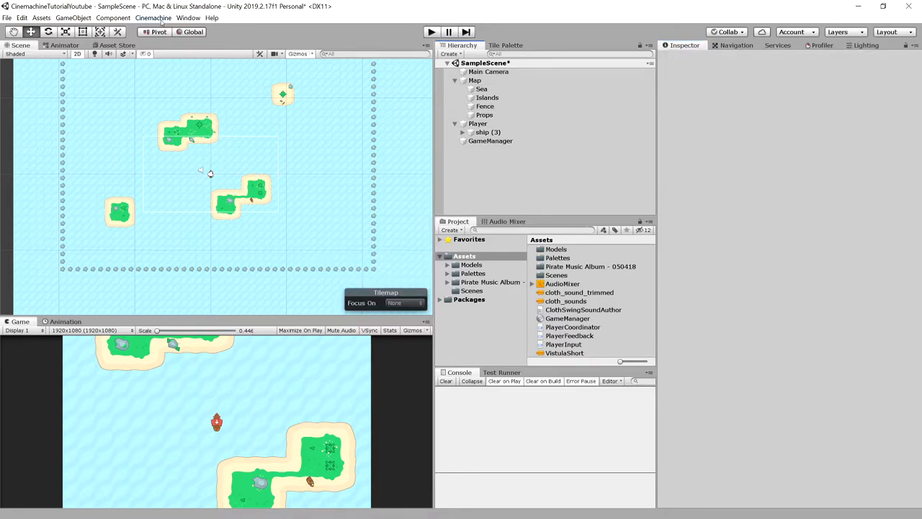
Create CM vcam1 from the Cinemachine menu's Create 2D Camera option.
click(160, 18)
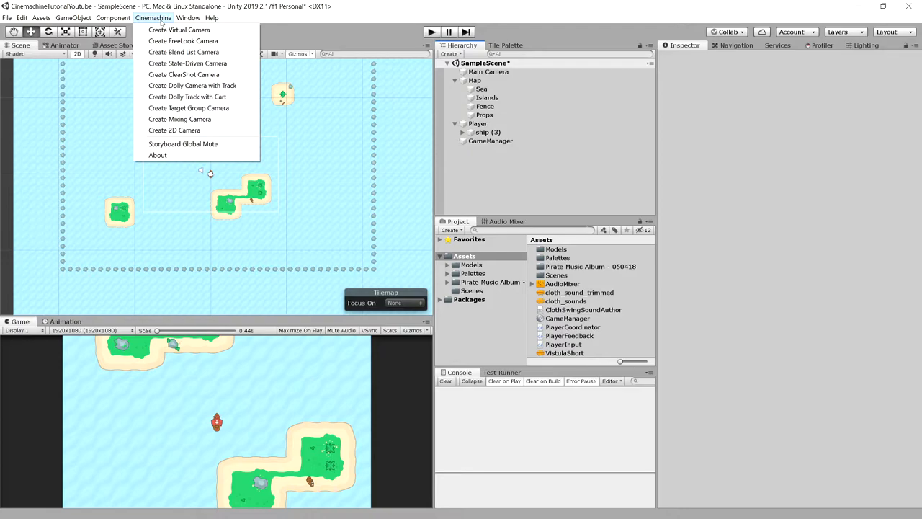
mouse_move(173, 131)
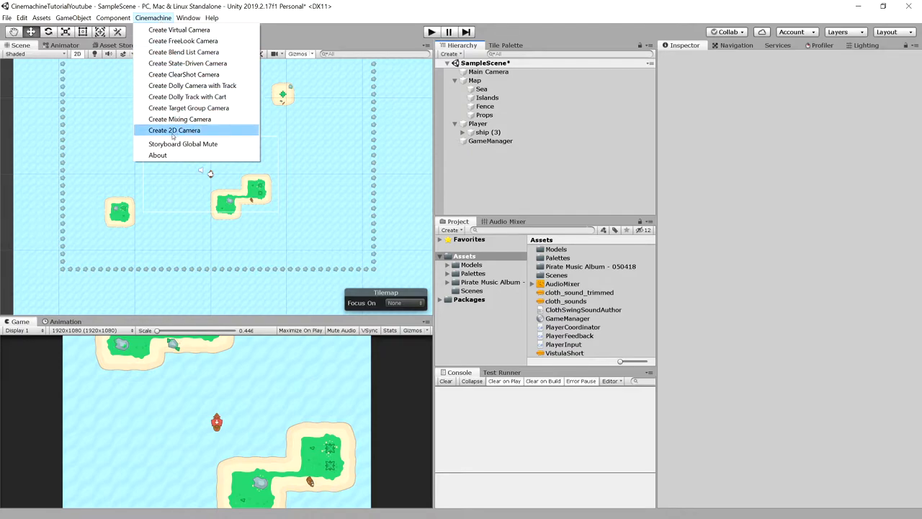
click(174, 130)
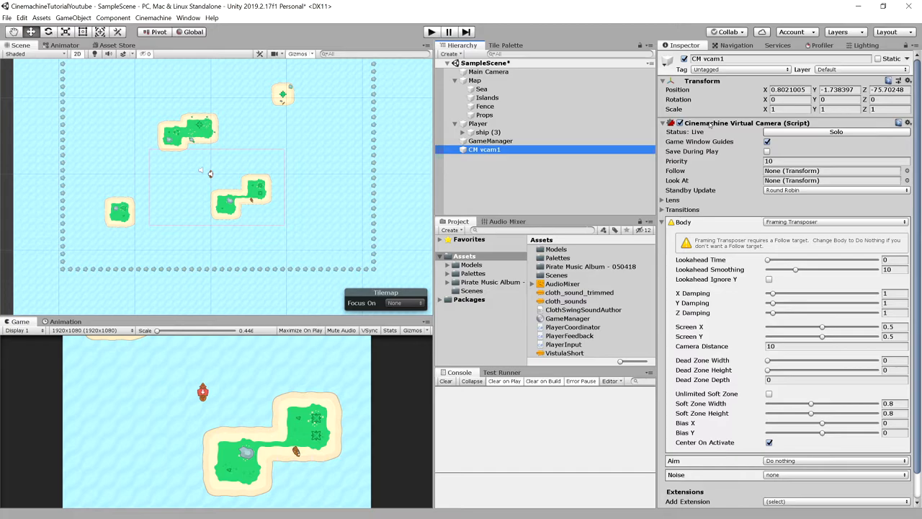
mouse_move(698, 252)
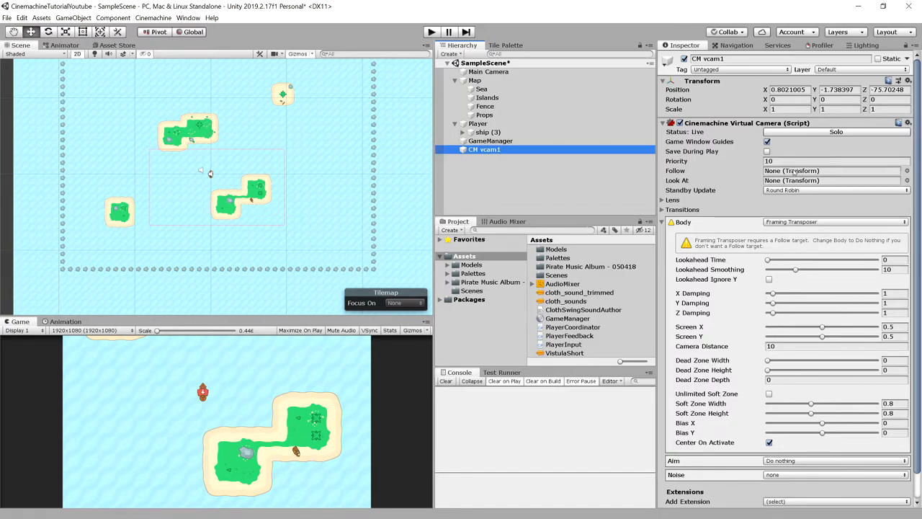
mouse_move(682, 171)
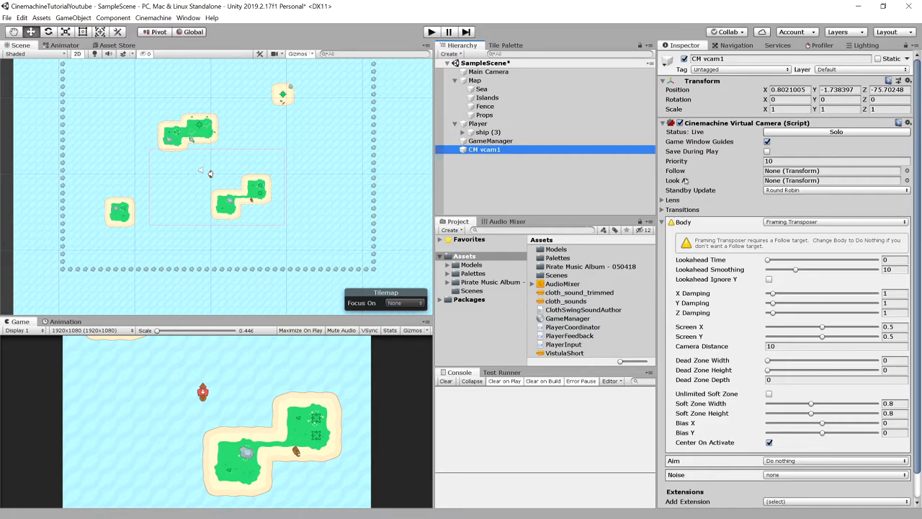
mouse_move(676, 180)
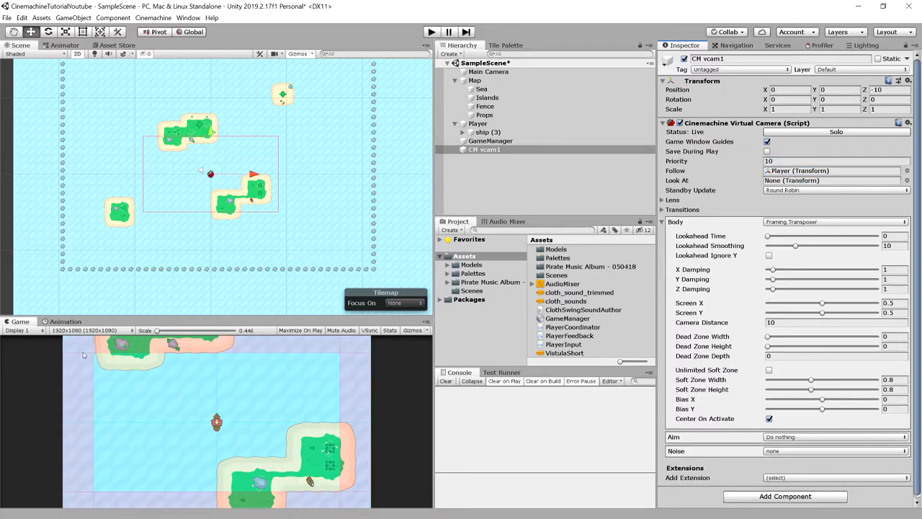
mouse_move(260, 394)
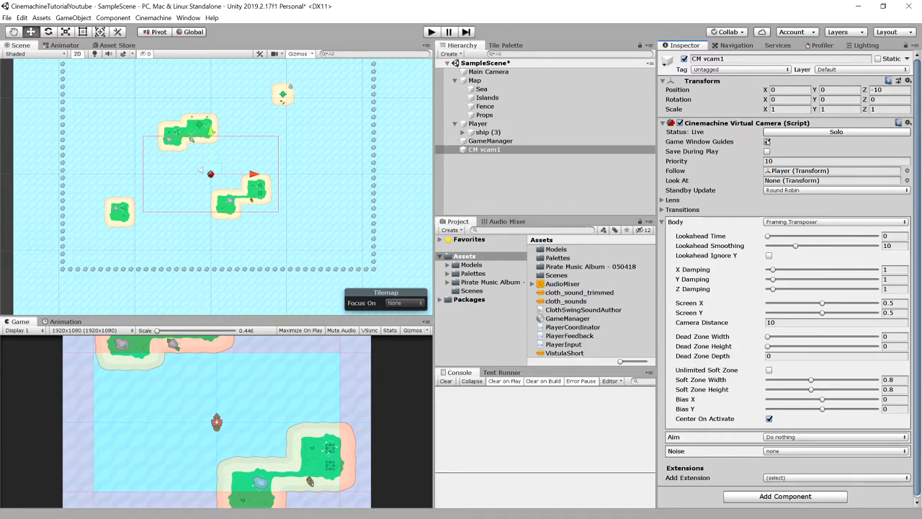
Toggle CM vcam1's Game Window Guides off and back on to compare framing.
click(768, 141)
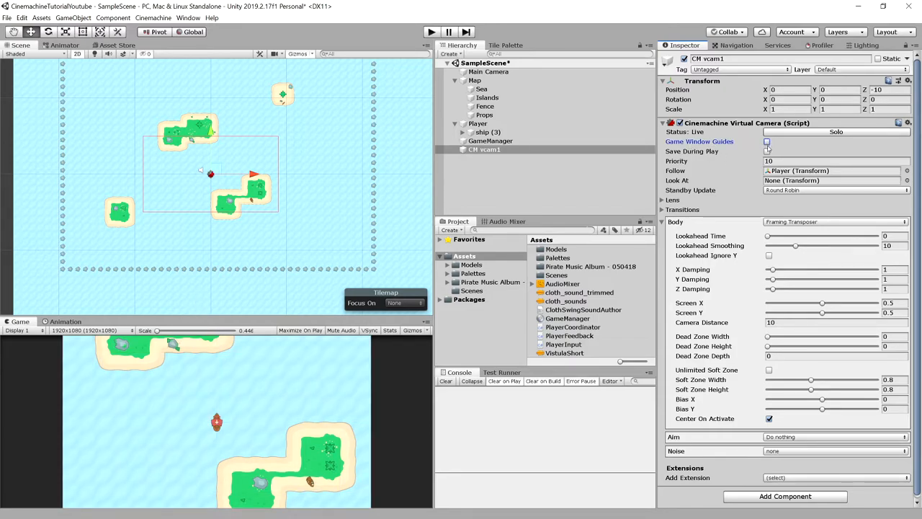
click(768, 141)
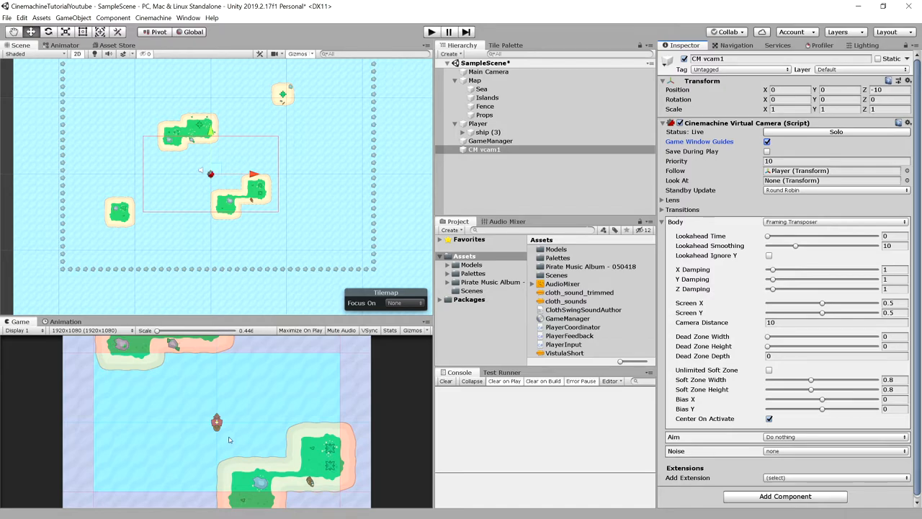
mouse_move(269, 415)
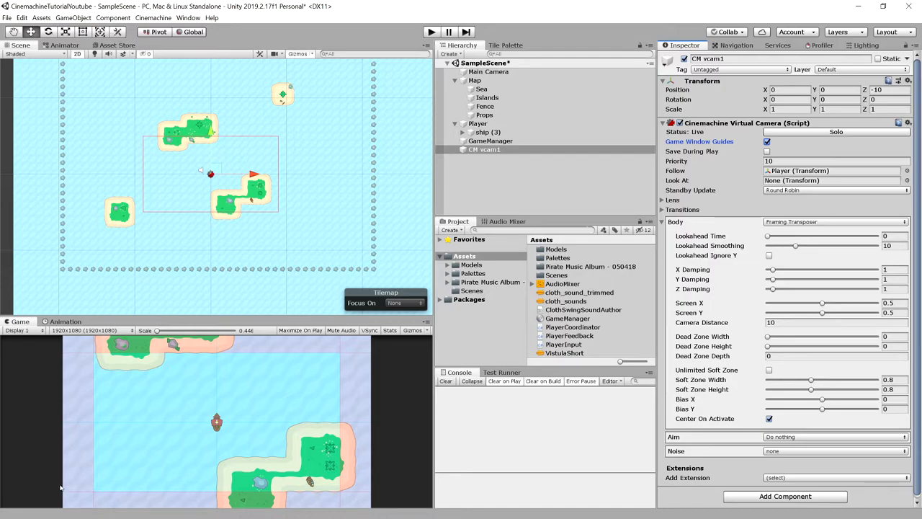
mouse_move(161, 367)
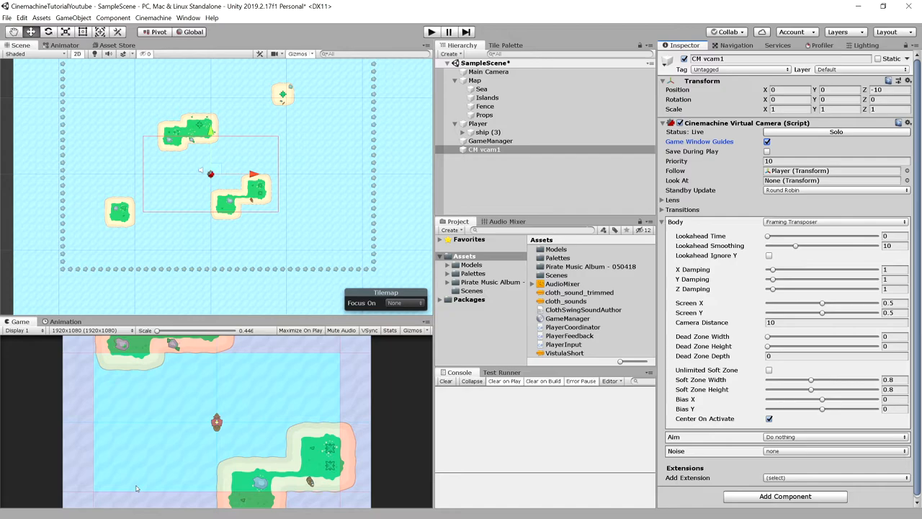
mouse_move(64, 415)
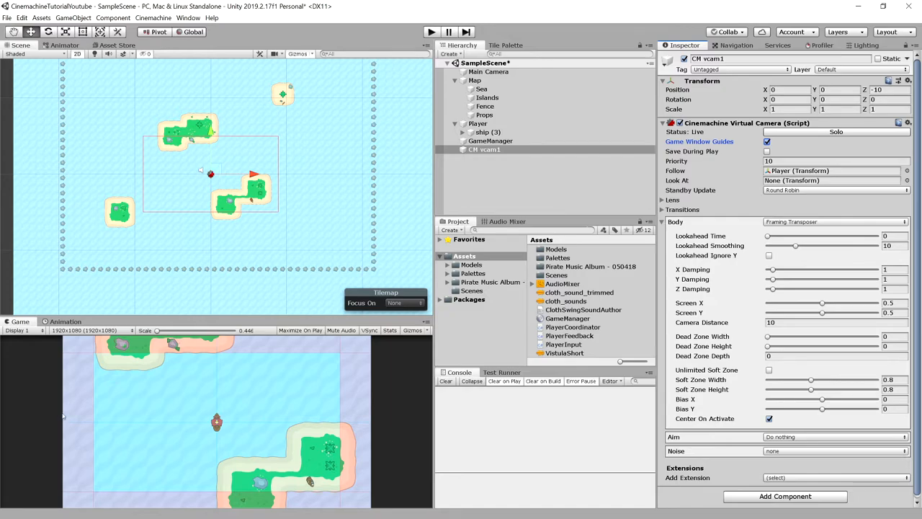
mouse_move(232, 396)
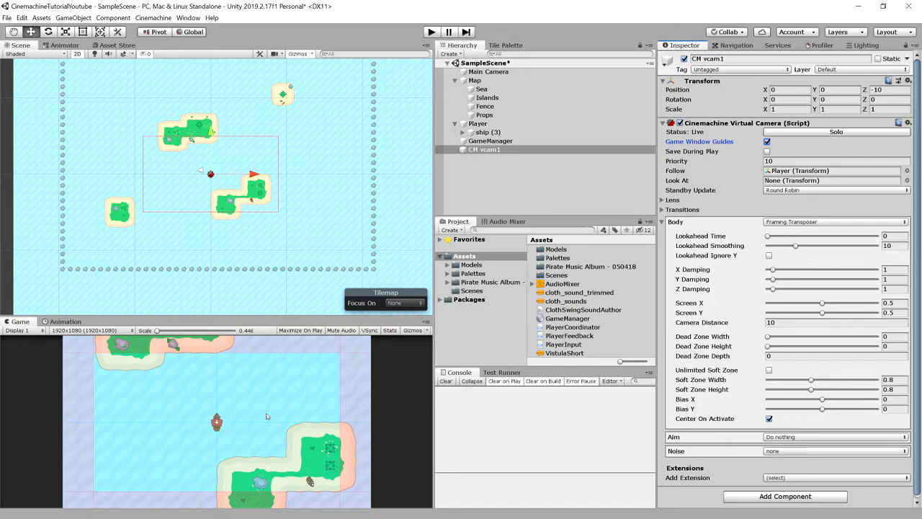
mouse_move(300, 415)
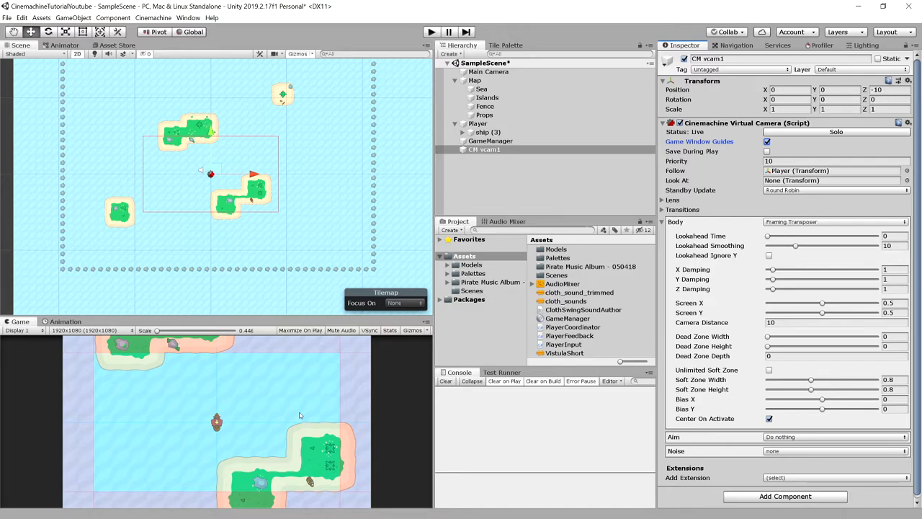
mouse_move(276, 412)
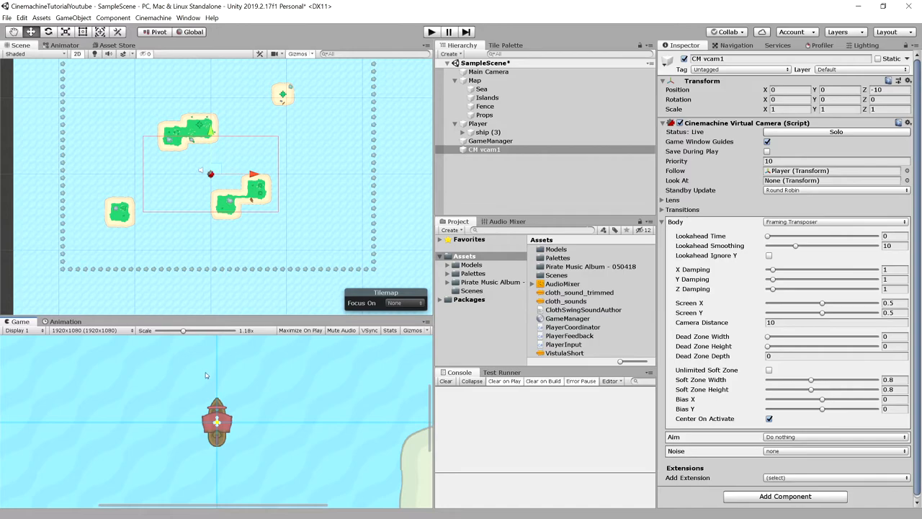
mouse_move(216, 375)
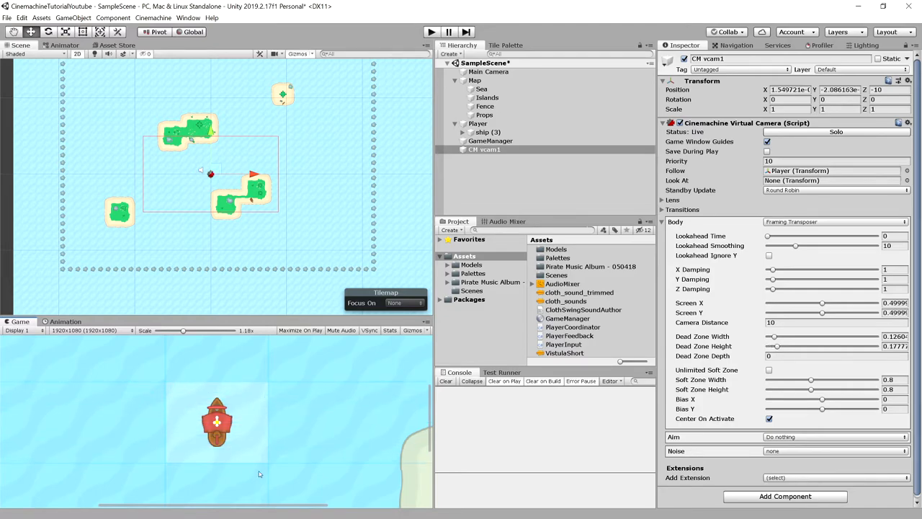
mouse_move(251, 409)
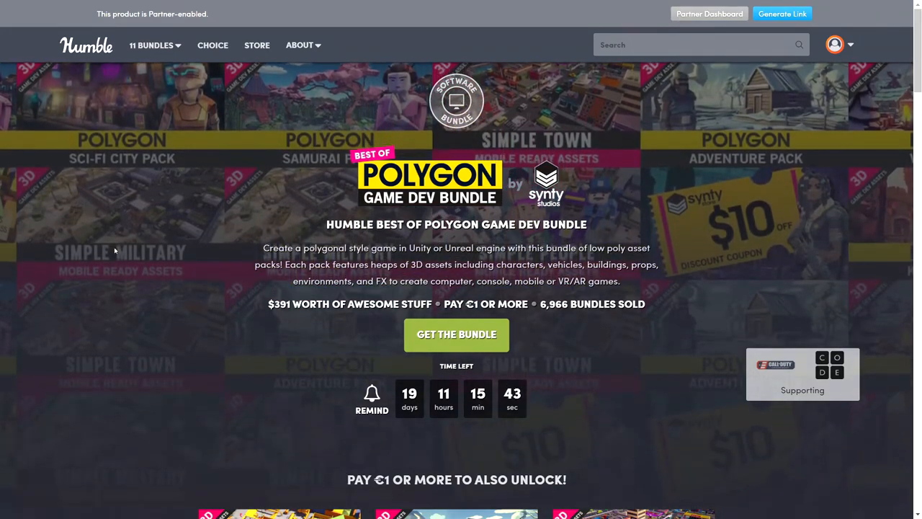
Browse the POLYGON bundle's €18+ tier, then orbit the low-poly city scene.
scroll(down, 3)
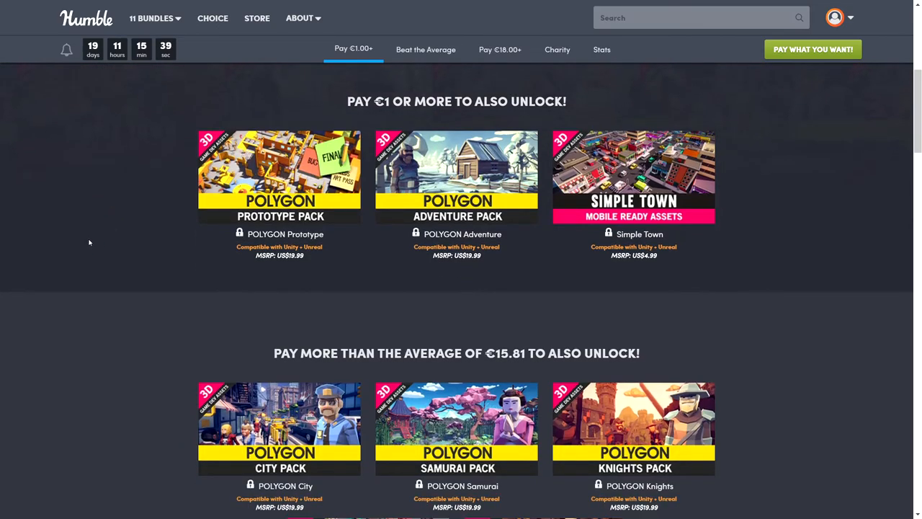
scroll(down, 3)
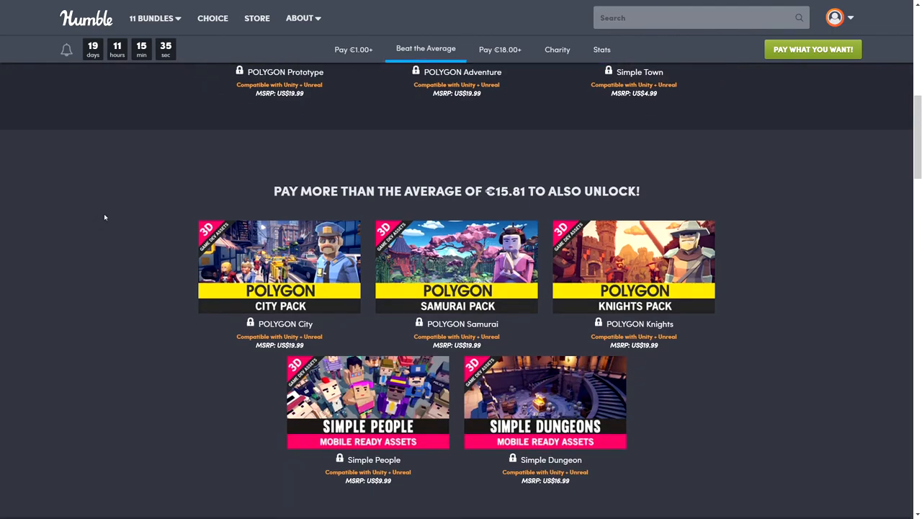
click(500, 49)
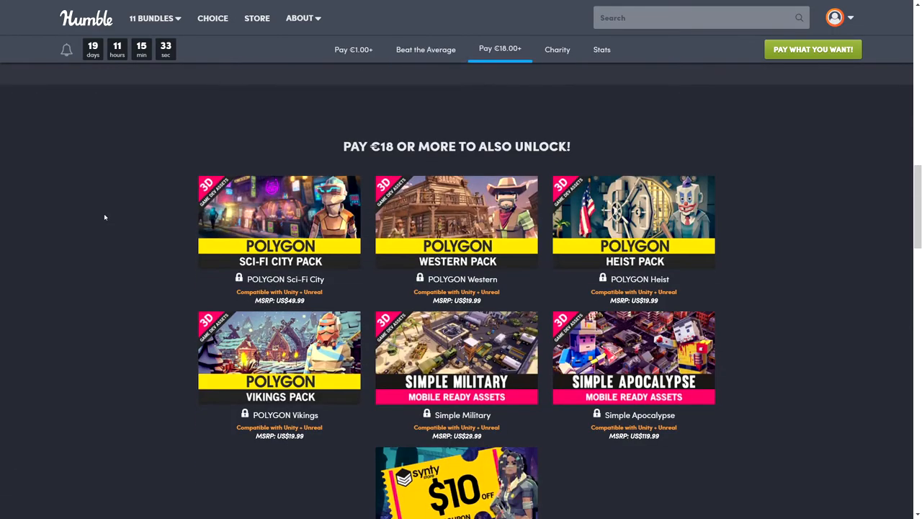
scroll(down, 3)
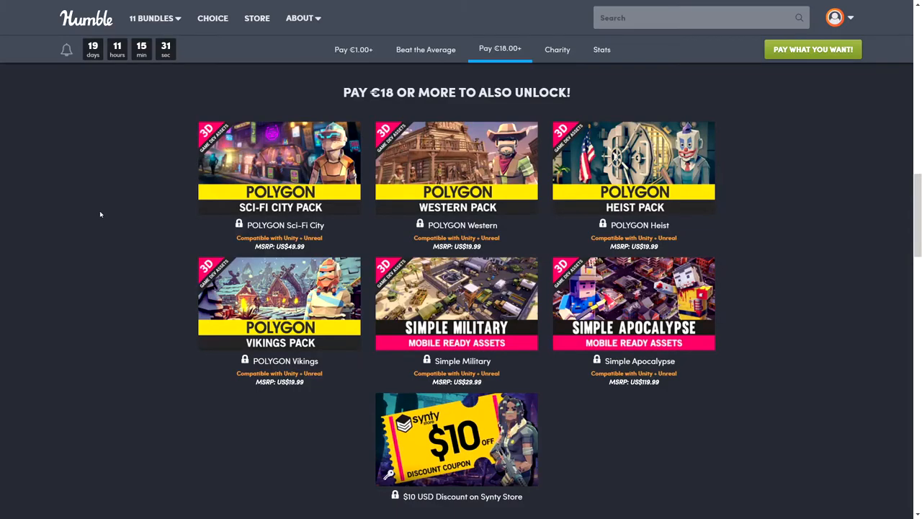
mouse_move(232, 183)
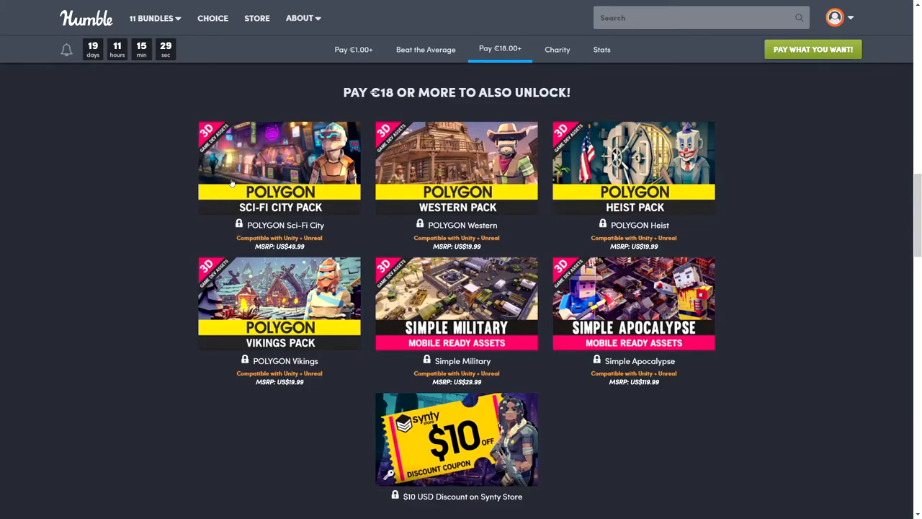
mouse_move(726, 419)
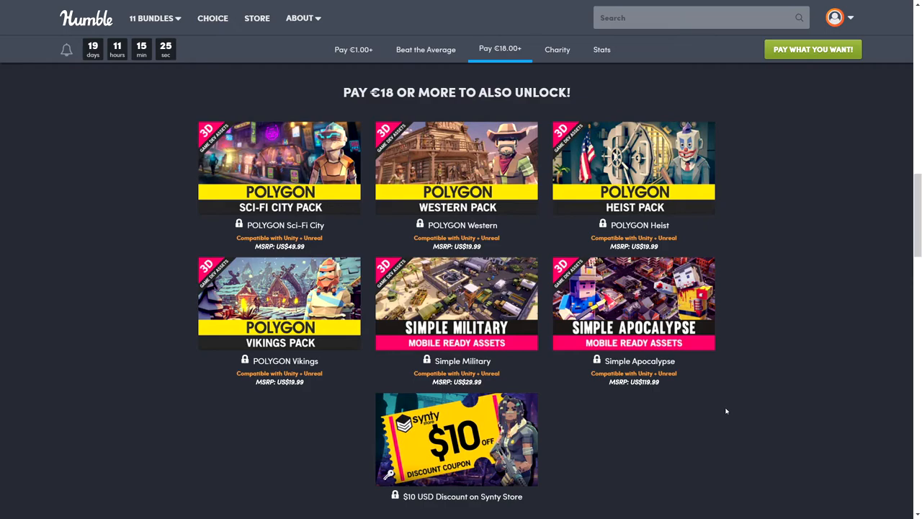
scroll(up, 3)
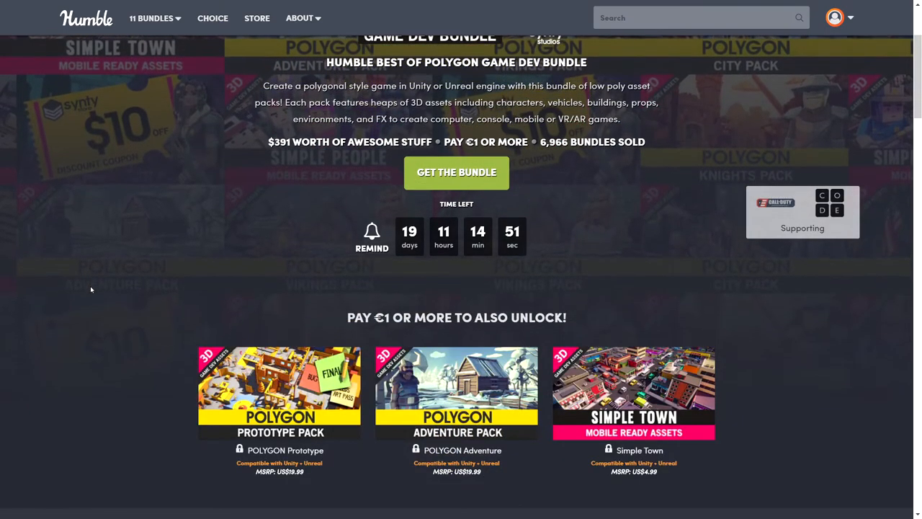
scroll(down, 3)
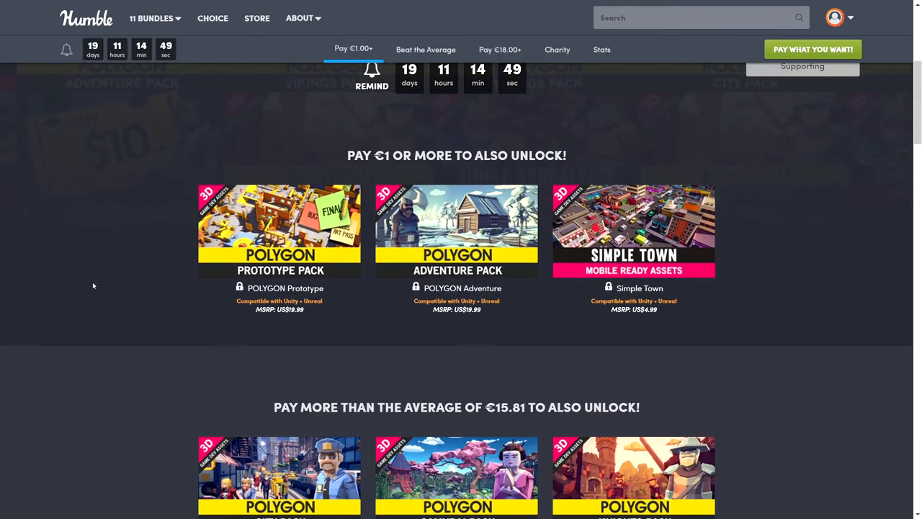
mouse_move(72, 287)
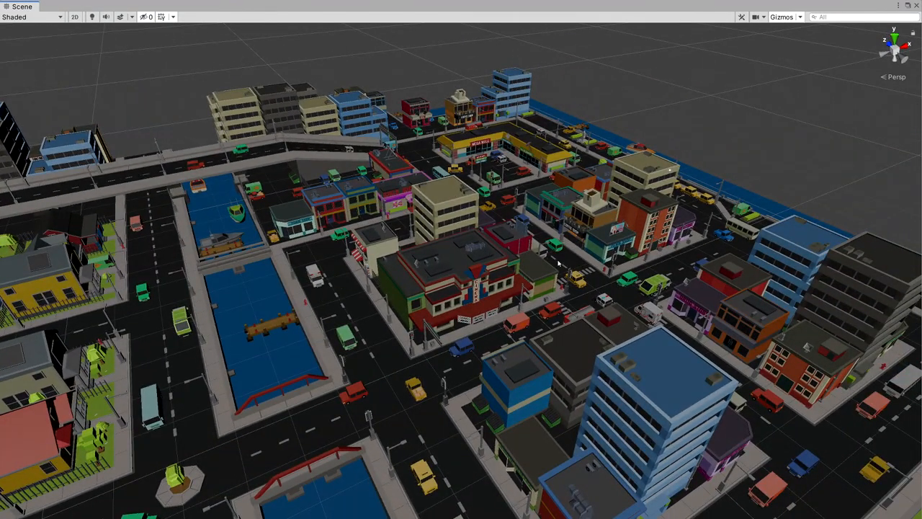
drag(559, 263, 533, 297)
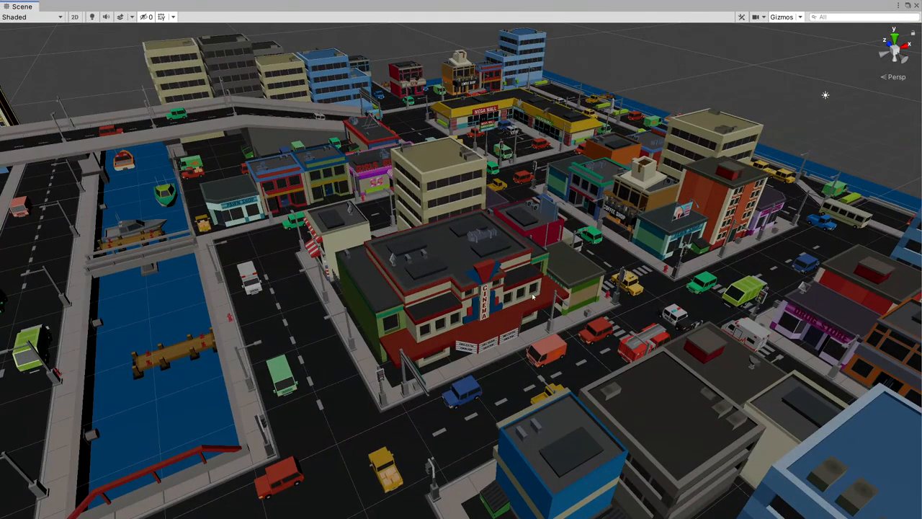